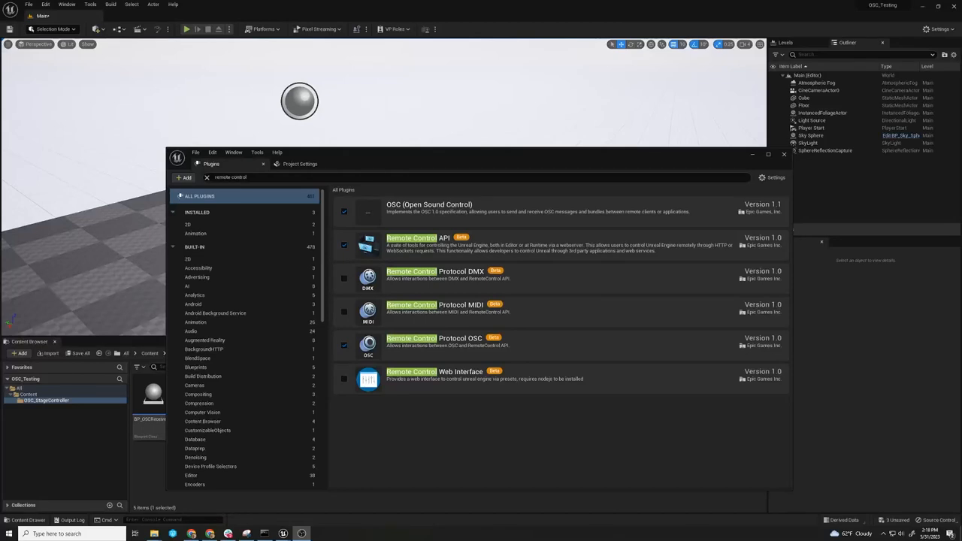
mouse_move(398, 327)
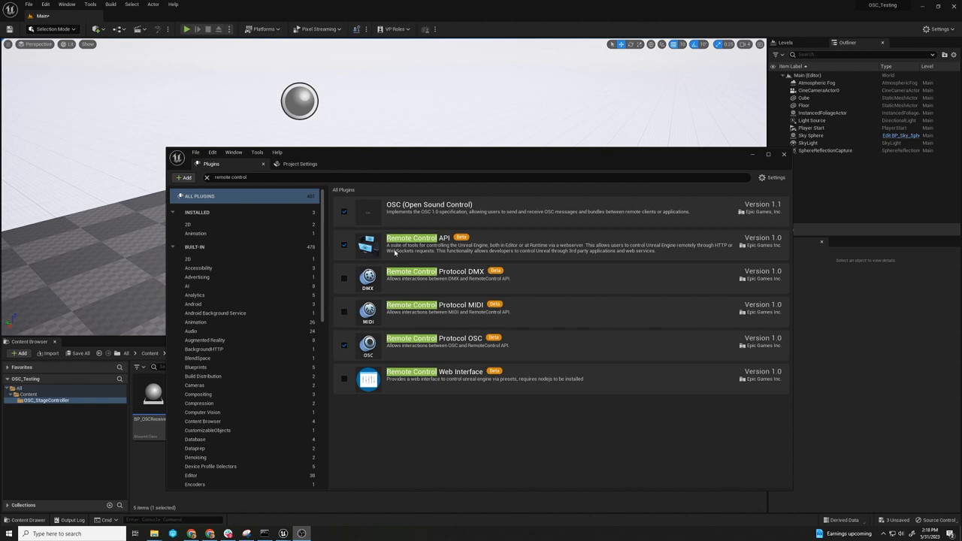
mouse_move(426, 161)
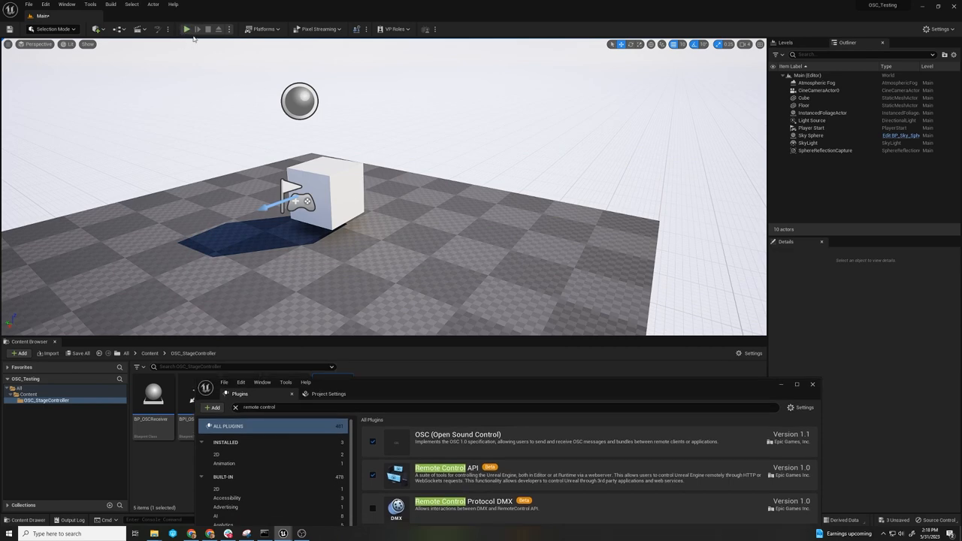
mouse_move(414, 354)
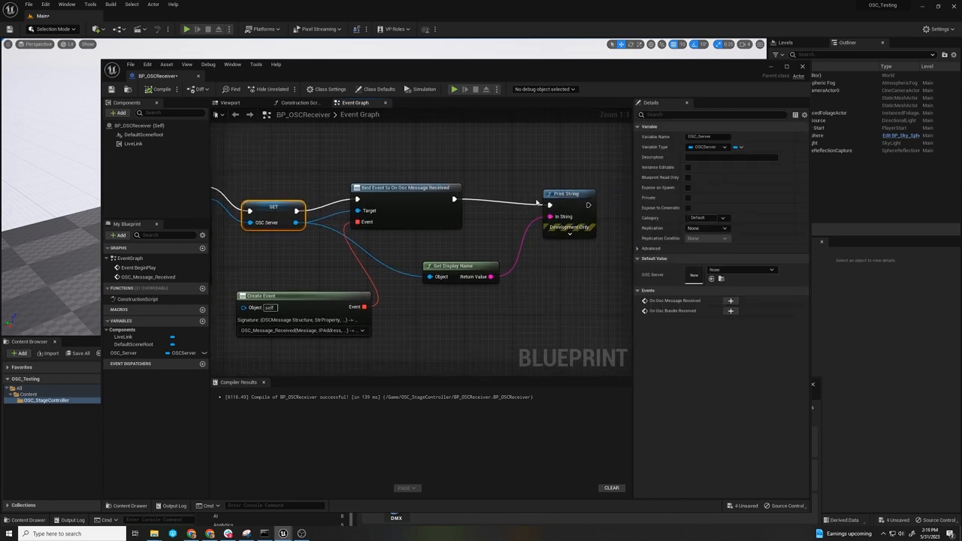
Step: Show the Remote Control OSC Protocol project settings with the OSC server address
scroll("down", 3)
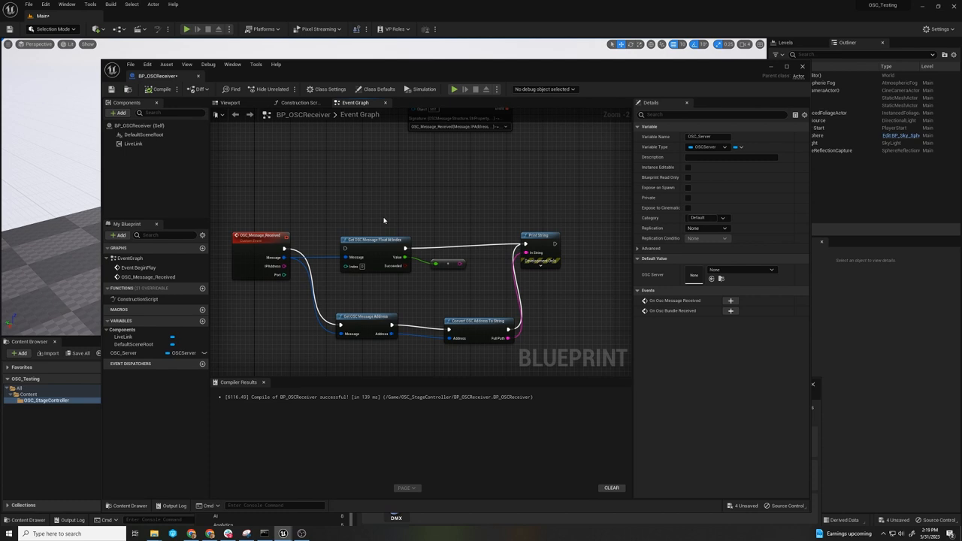
mouse_move(378, 63)
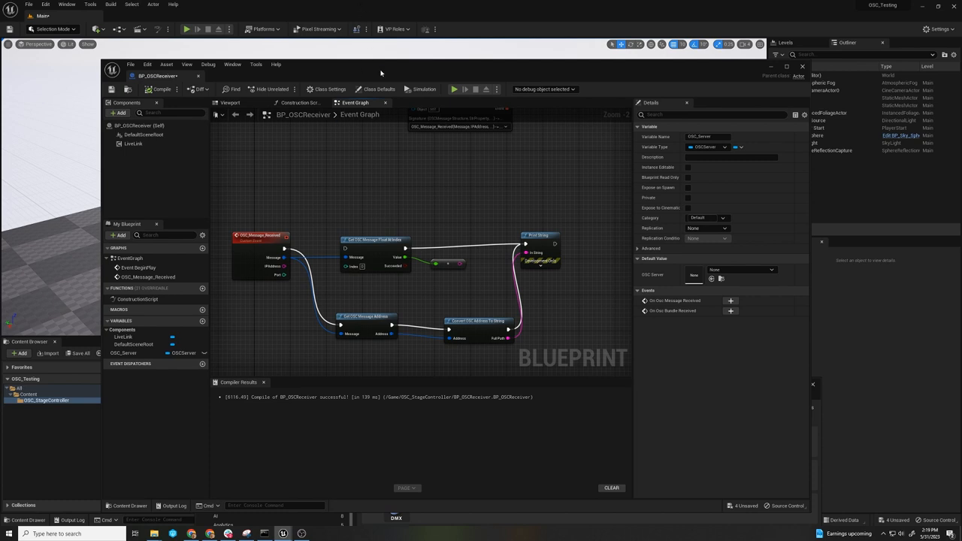
mouse_move(735, 68)
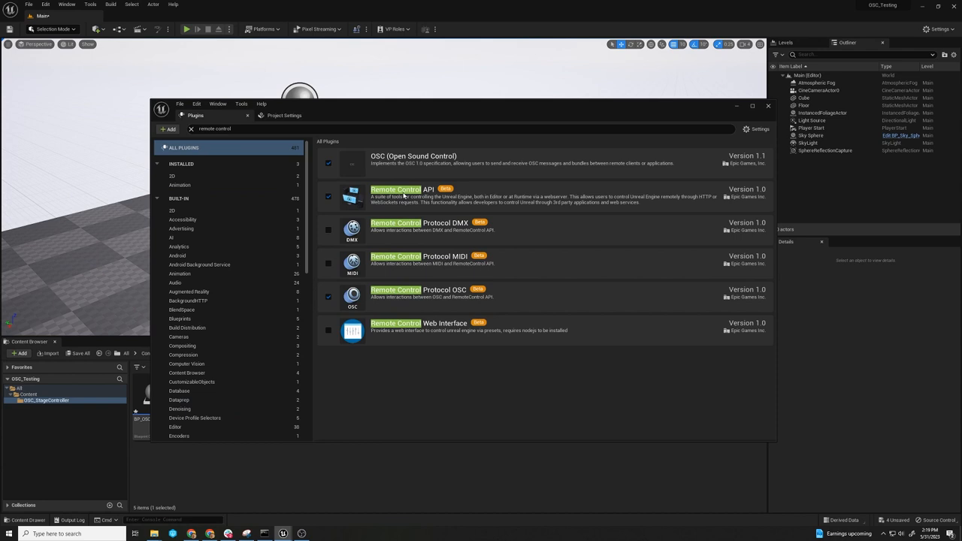
mouse_move(439, 299)
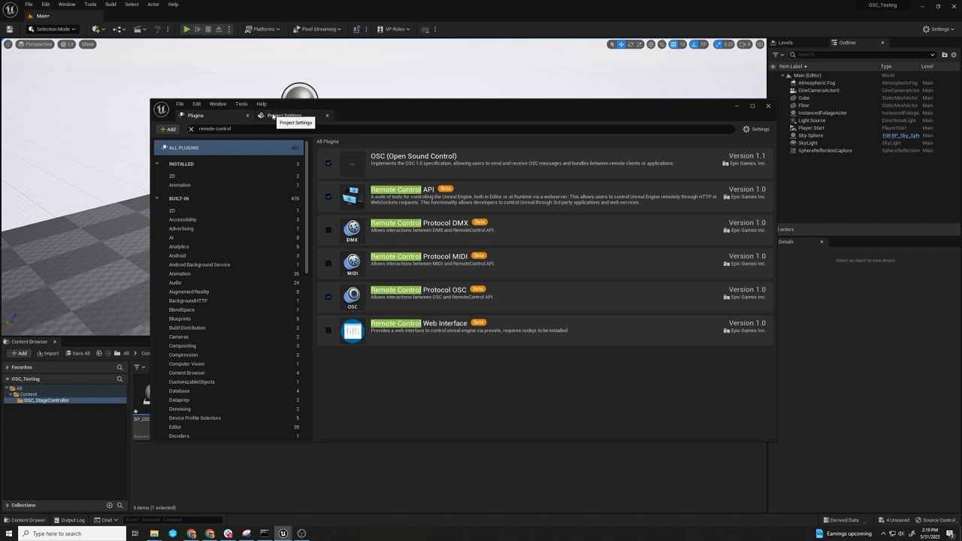
left_click(286, 115)
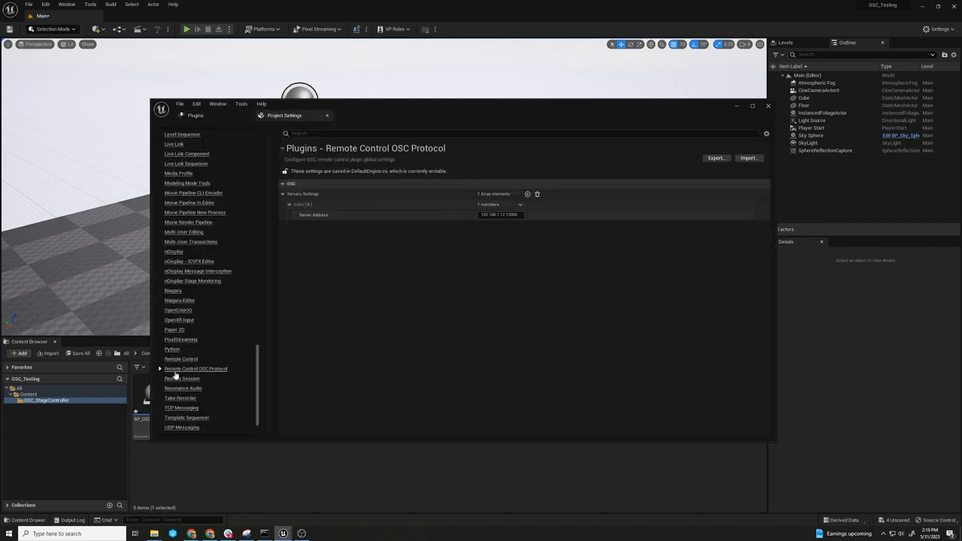
mouse_move(196, 369)
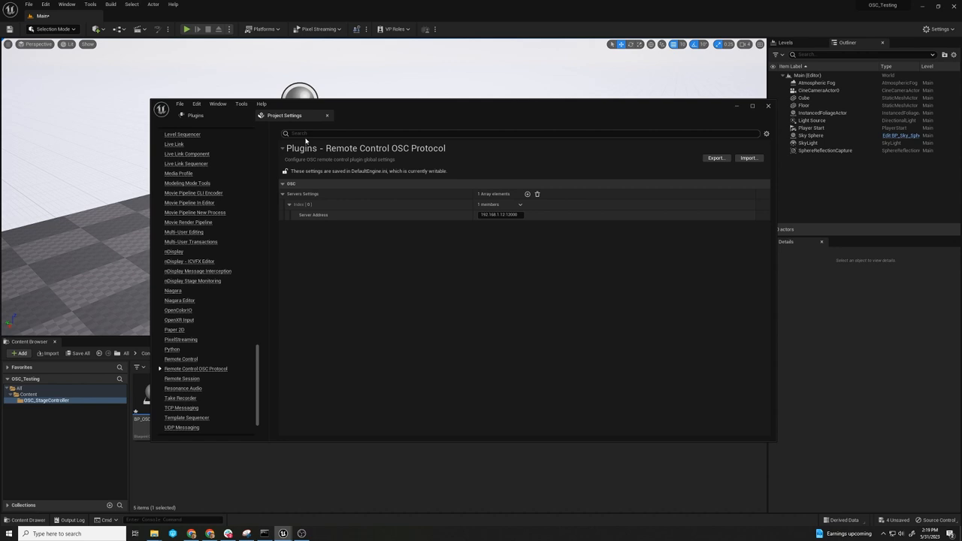
mouse_move(506, 111)
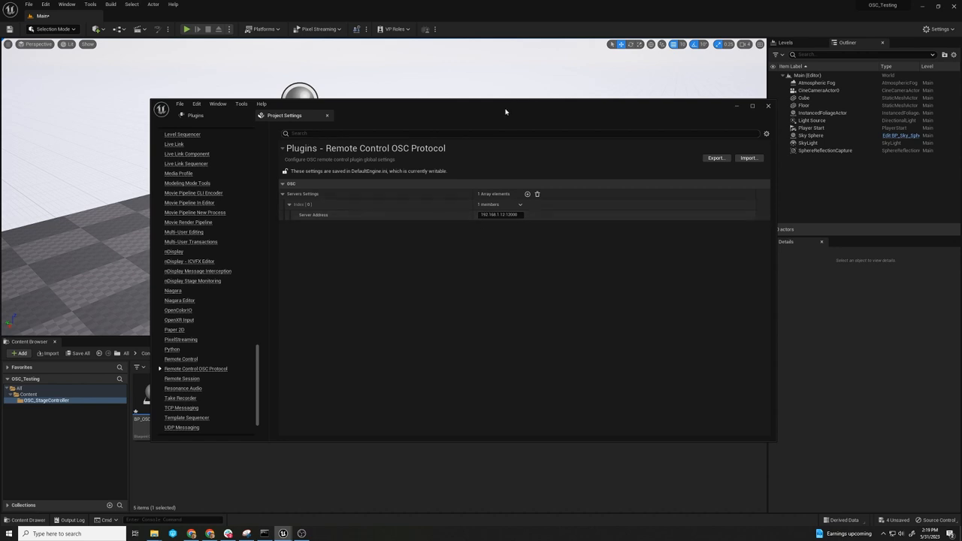
mouse_move(505, 110)
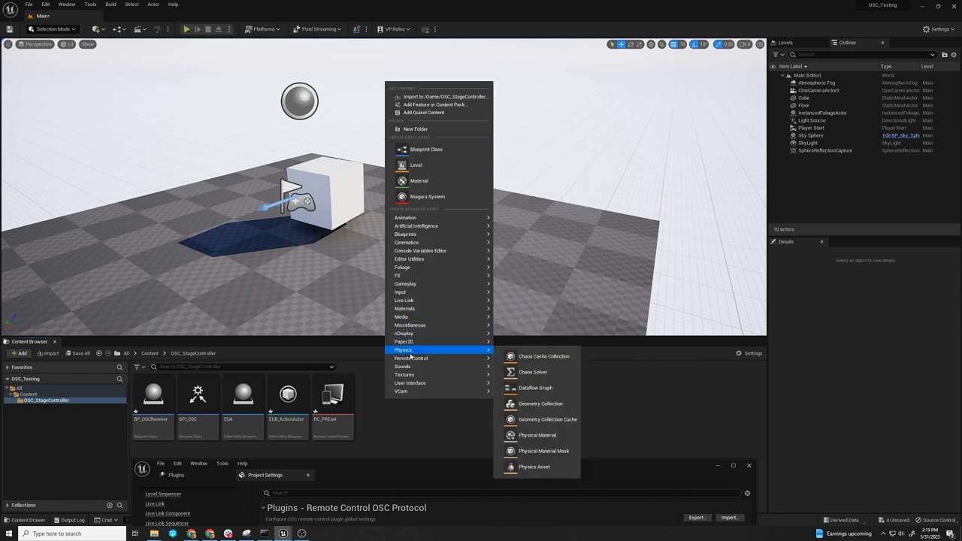
mouse_move(411, 358)
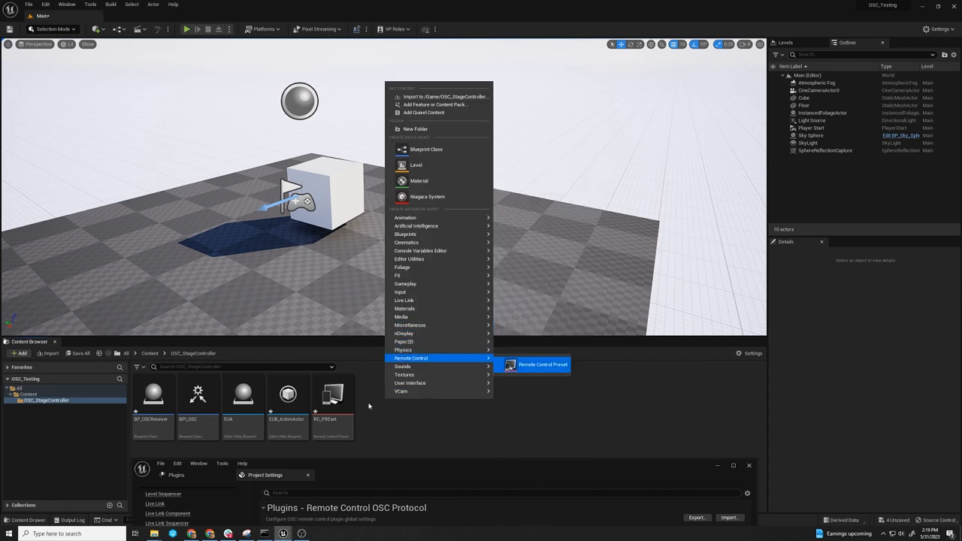
Step: Dismiss the asset creation menu in the Content Browser
left_click(541, 365)
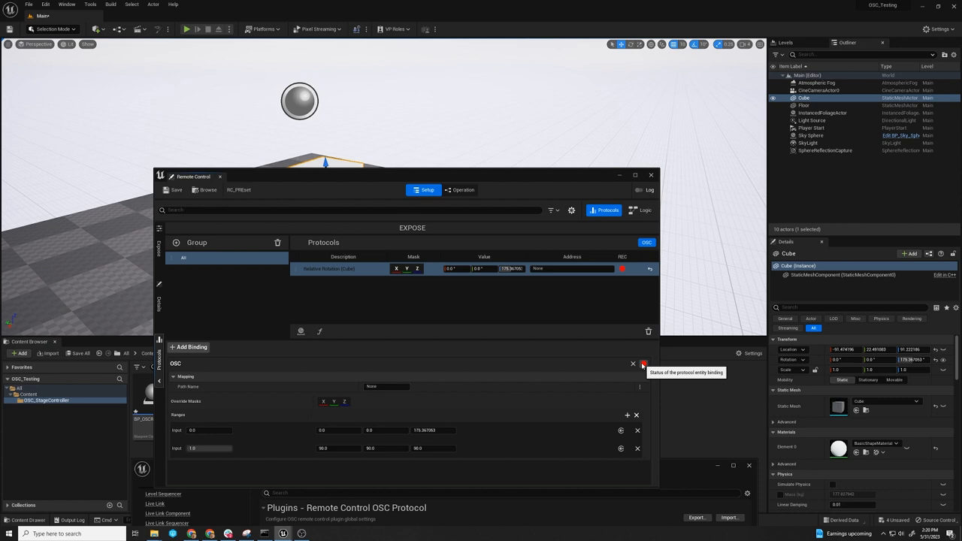
Step: Enter '/1/faderB' as the Path Name of the Cube's Relative Rotation OSC binding
type("/1/faderB")
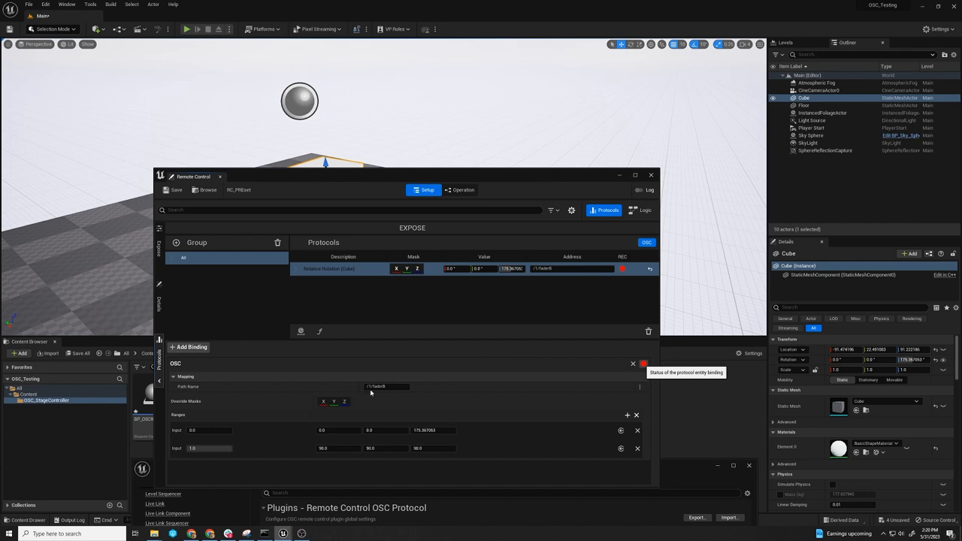
mouse_move(367, 389)
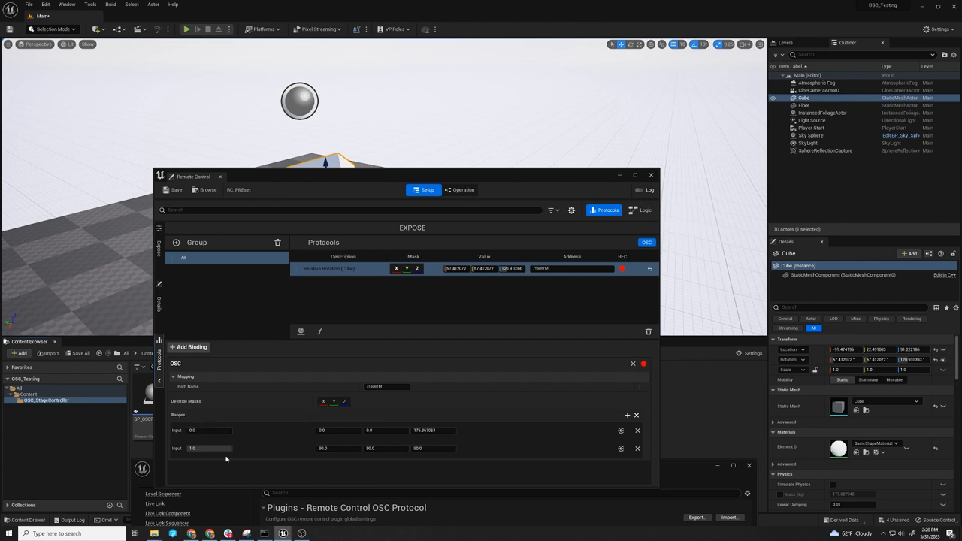
mouse_move(306, 437)
type("0")
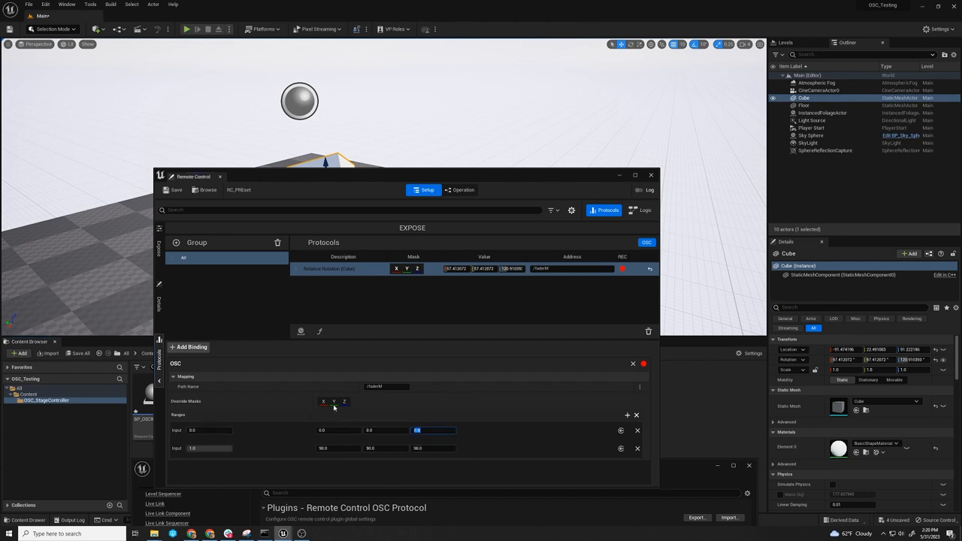
mouse_move(323, 402)
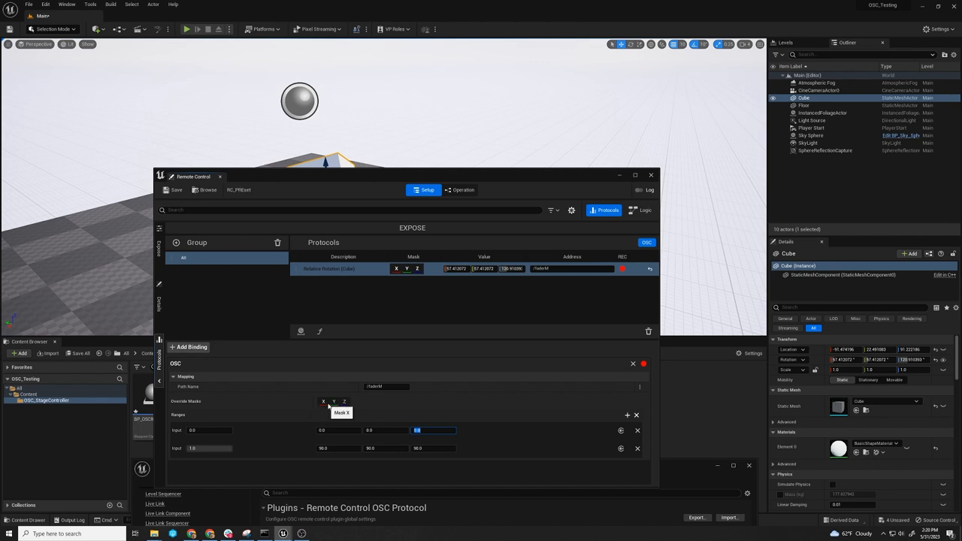
mouse_move(344, 401)
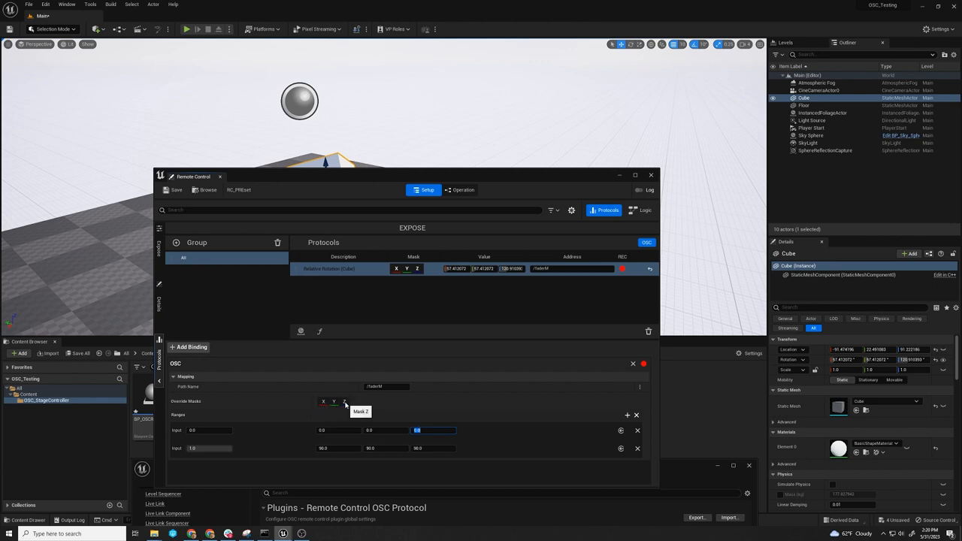